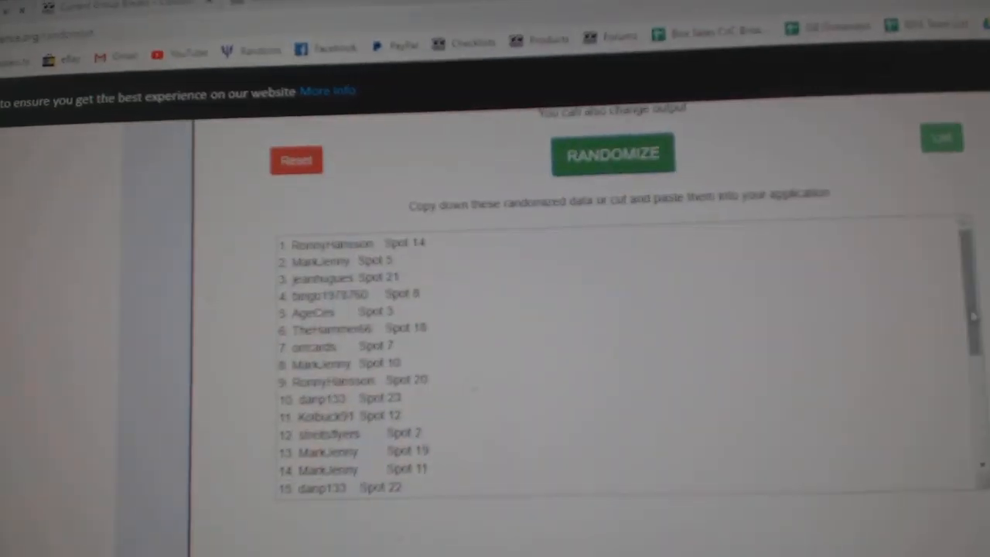
- Randomize the usernames into new spot assignments and bring up copy options for the output list
click(613, 153)
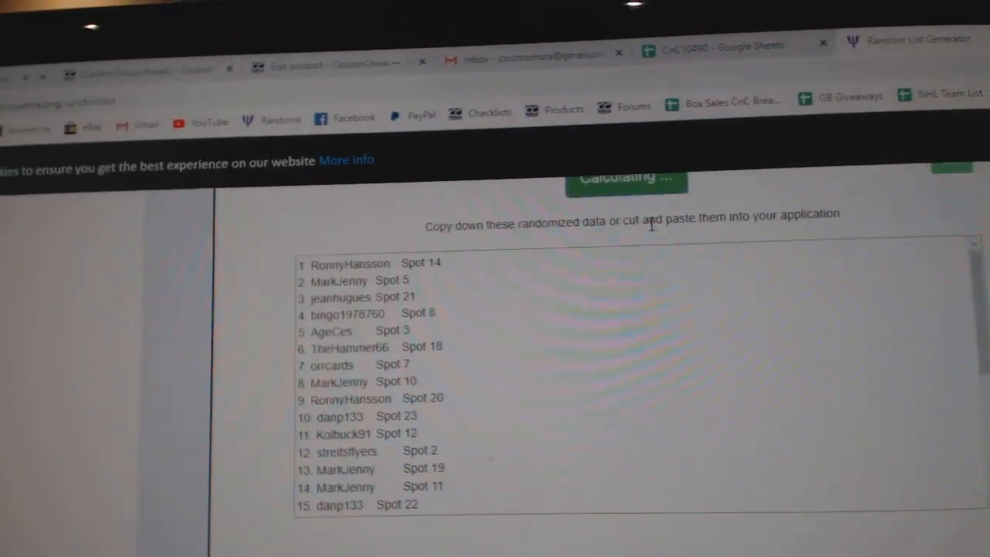
scroll(down, 3)
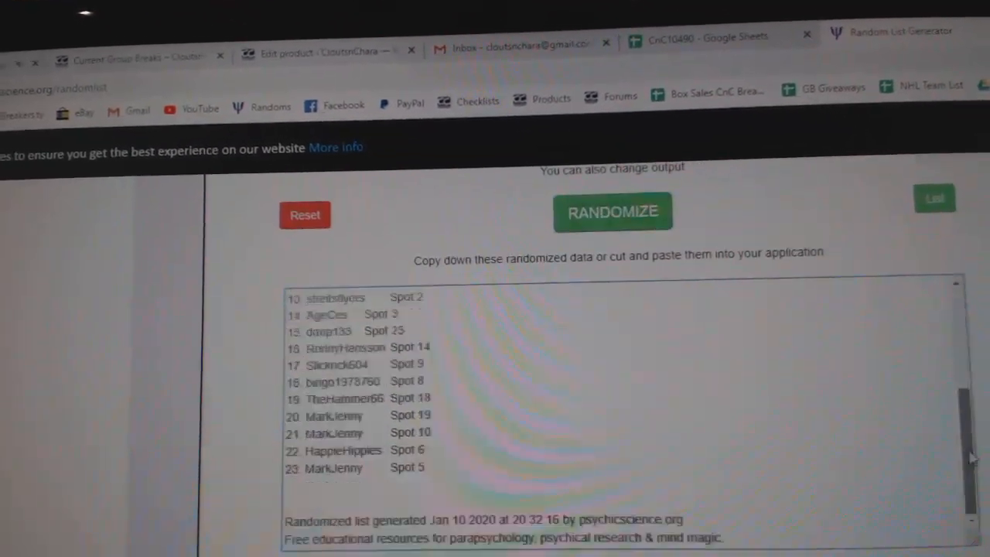
right_click(395, 286)
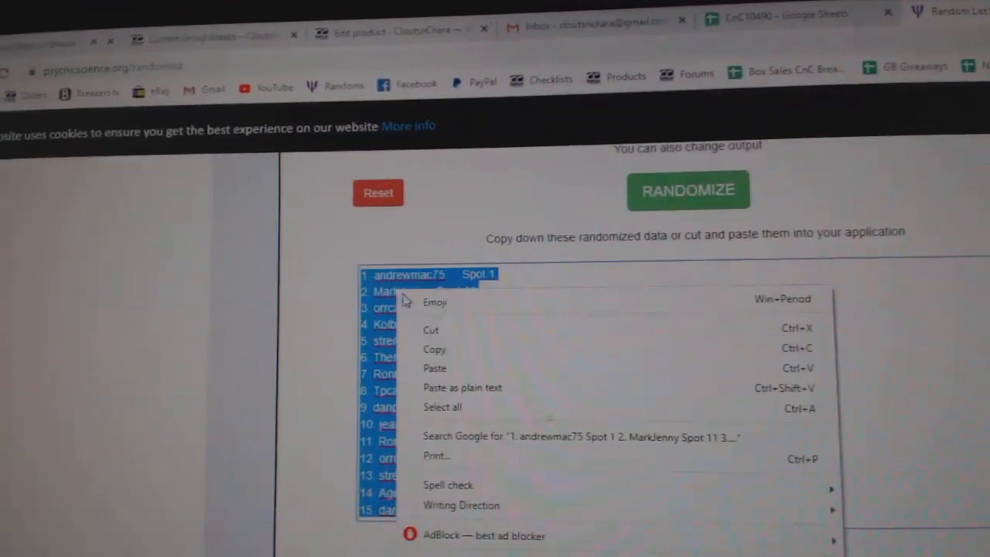